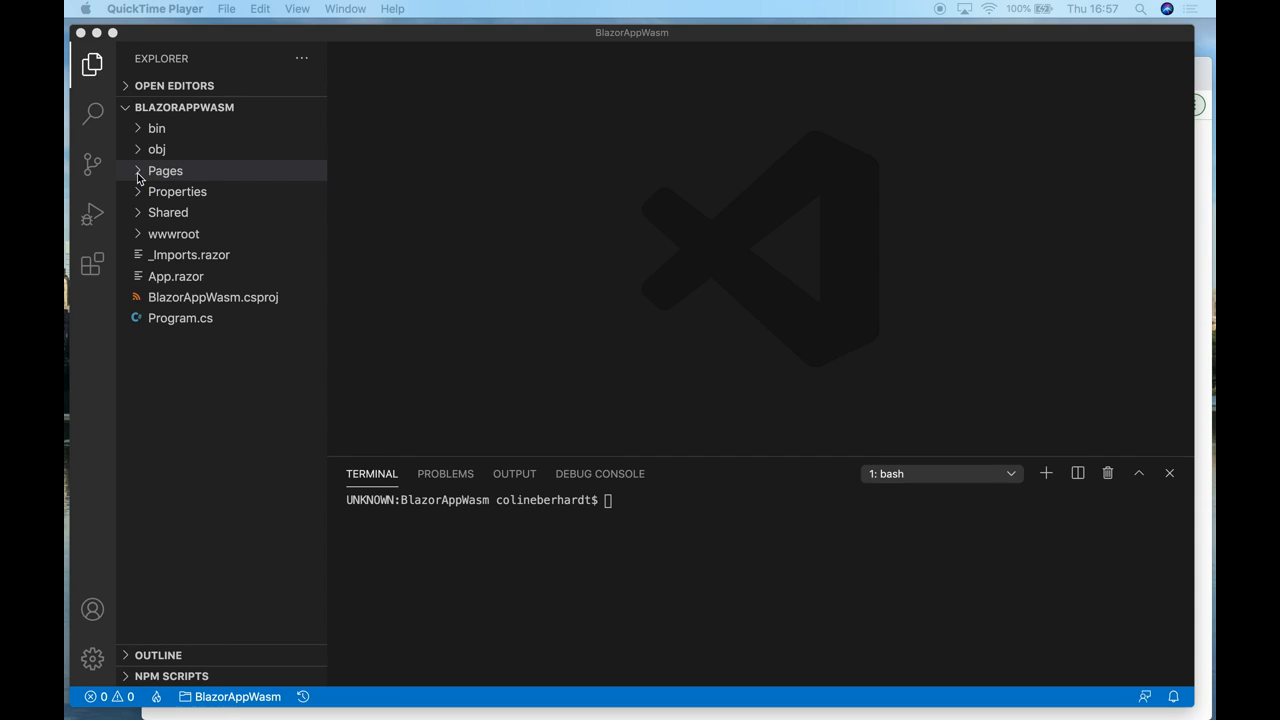
Expand Pages and view the Index.razor and Counter.razor page sources
left_click(165, 170)
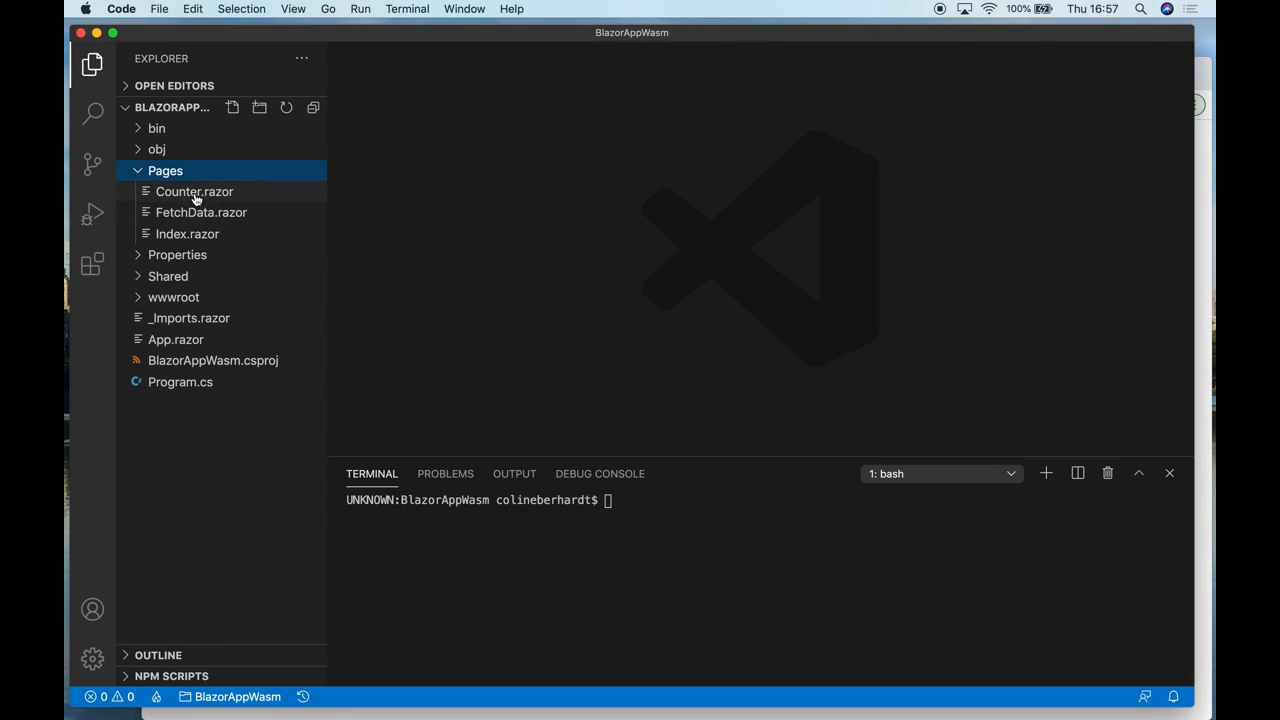
left_click(187, 233)
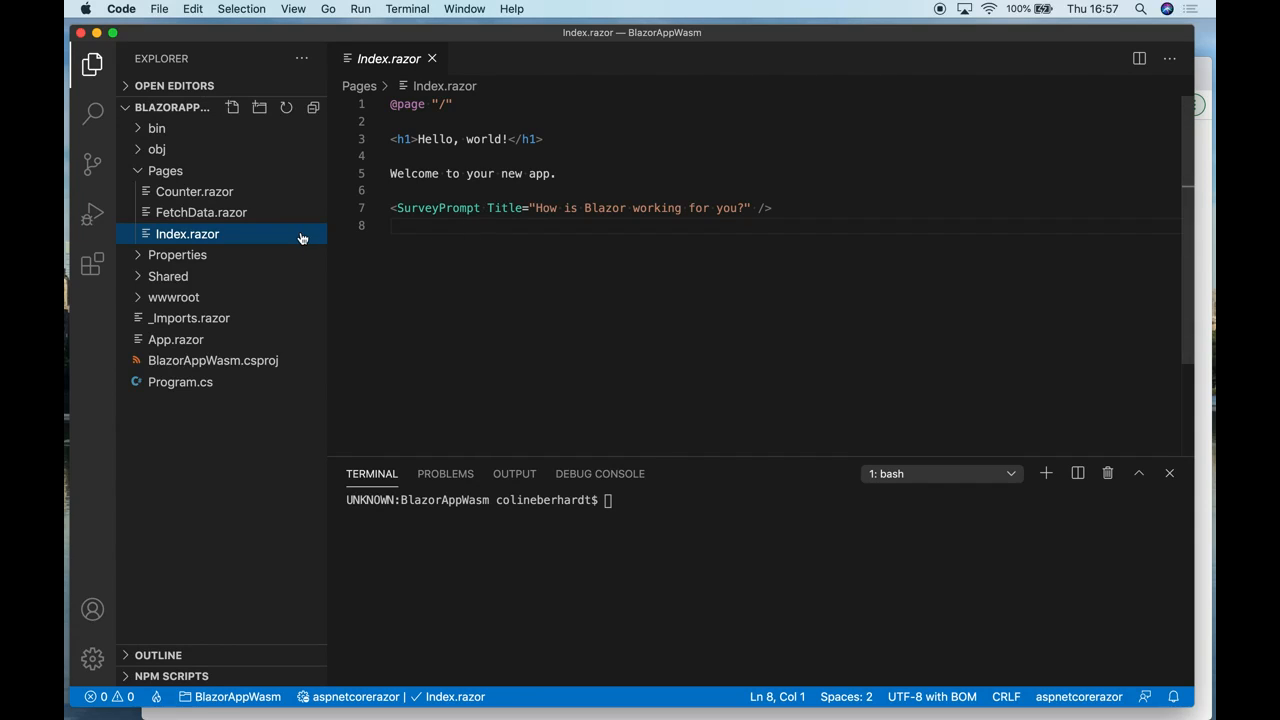
left_click(194, 191)
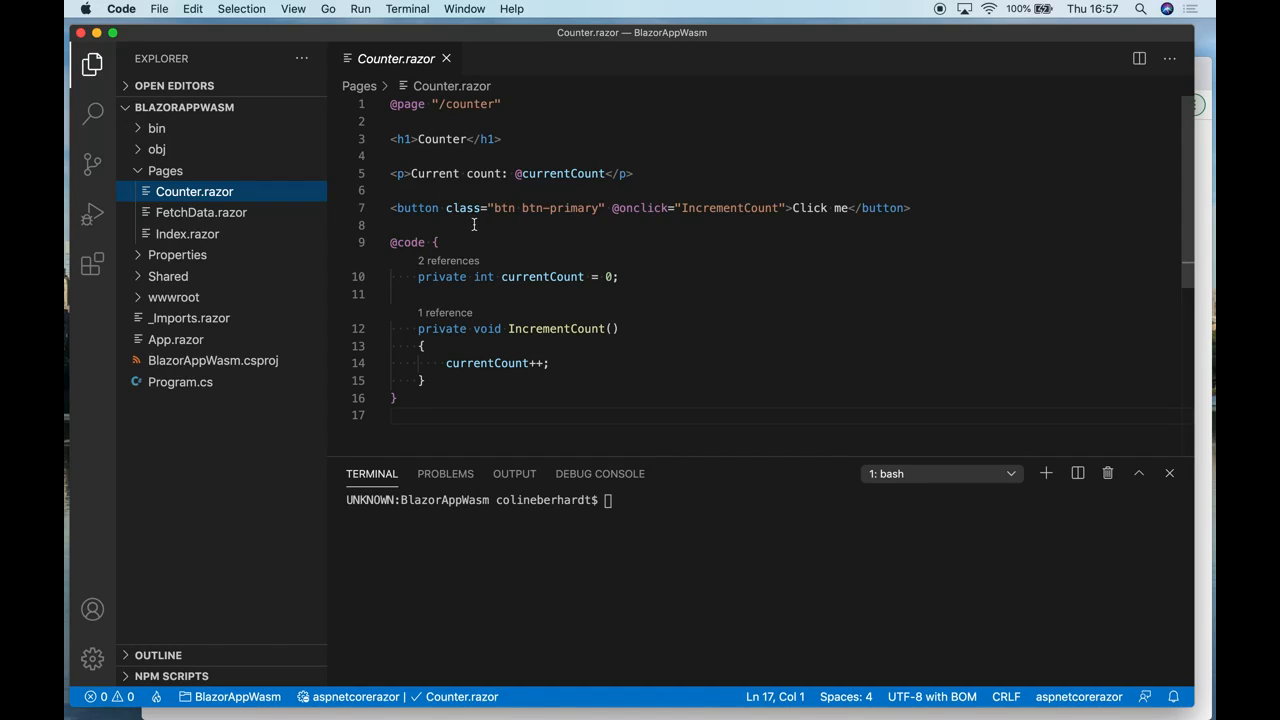
mouse_move(706, 208)
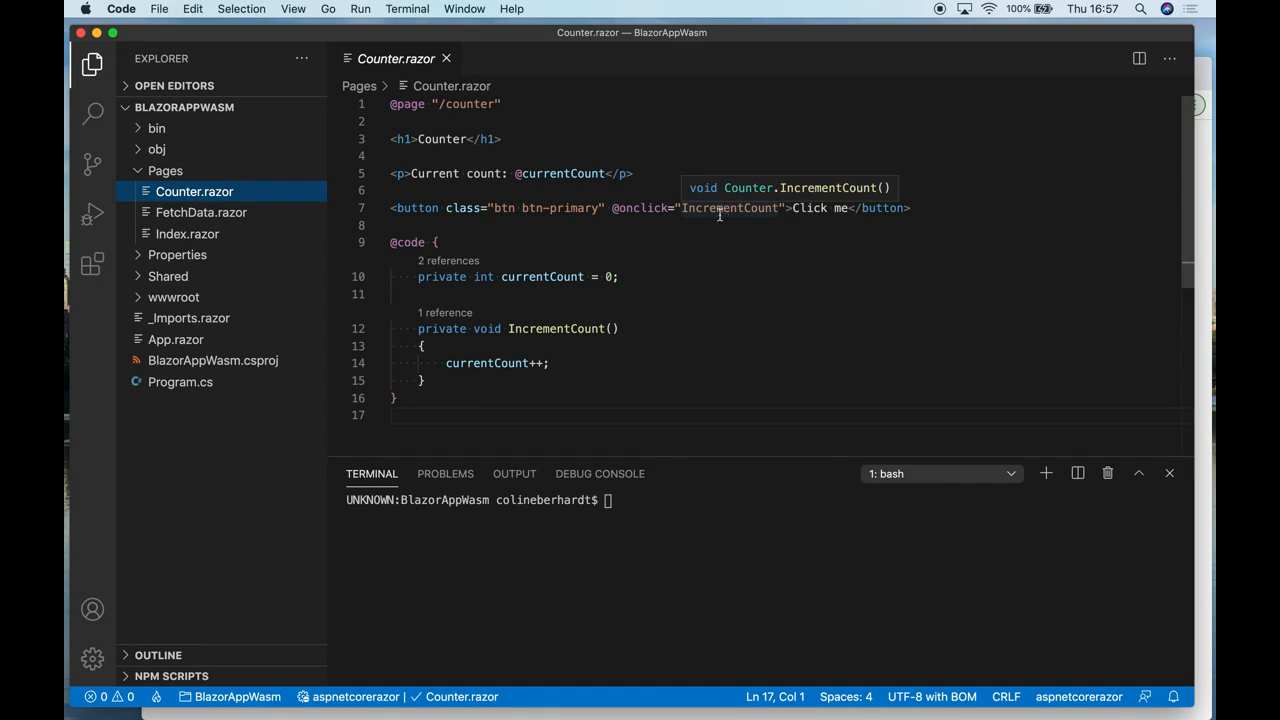
mouse_move(487, 363)
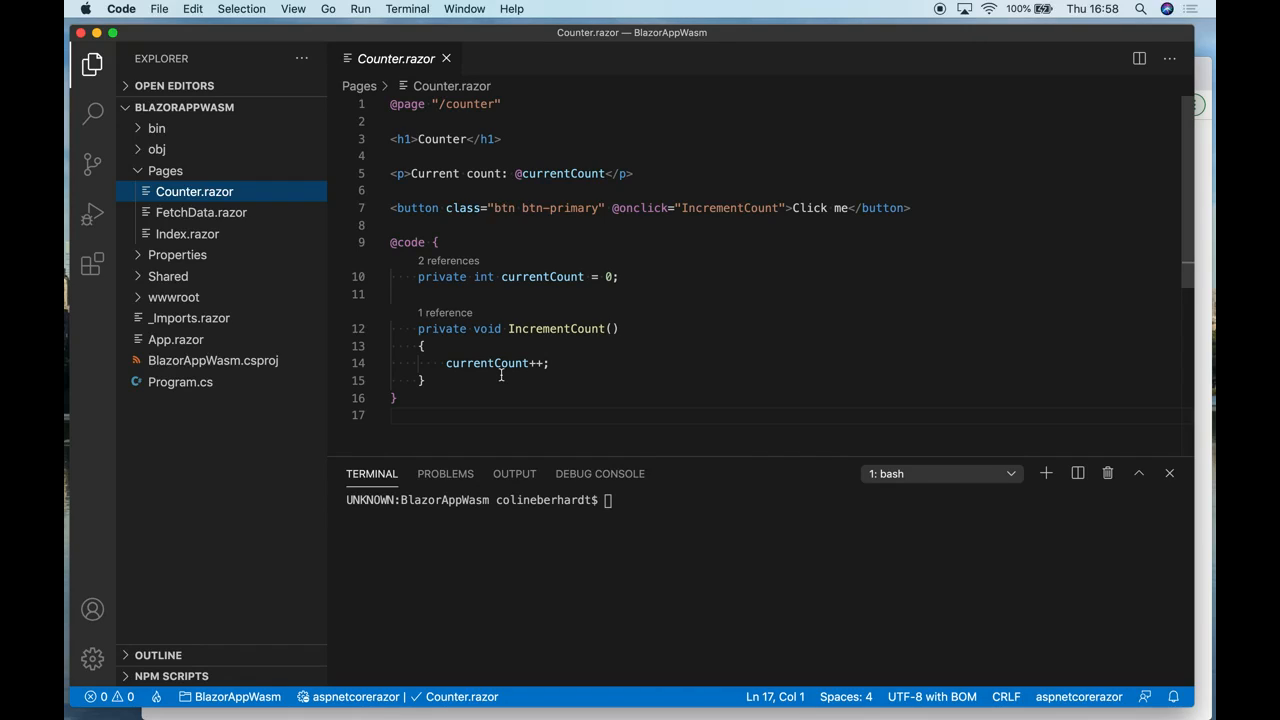
Start the app with 'dotnet run' in the integrated terminal
type("dotnet")
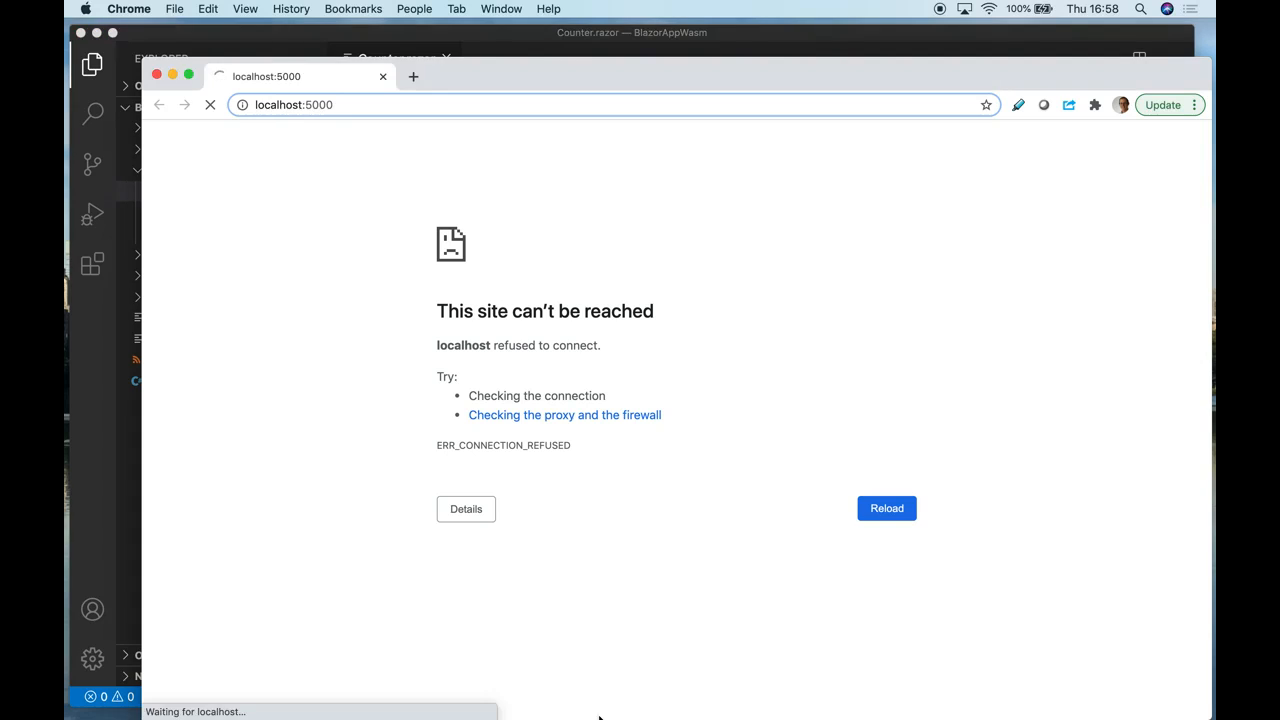
Reload localhost:5000 in Chrome to load the 'Hello, world!' home page
left_click(886, 508)
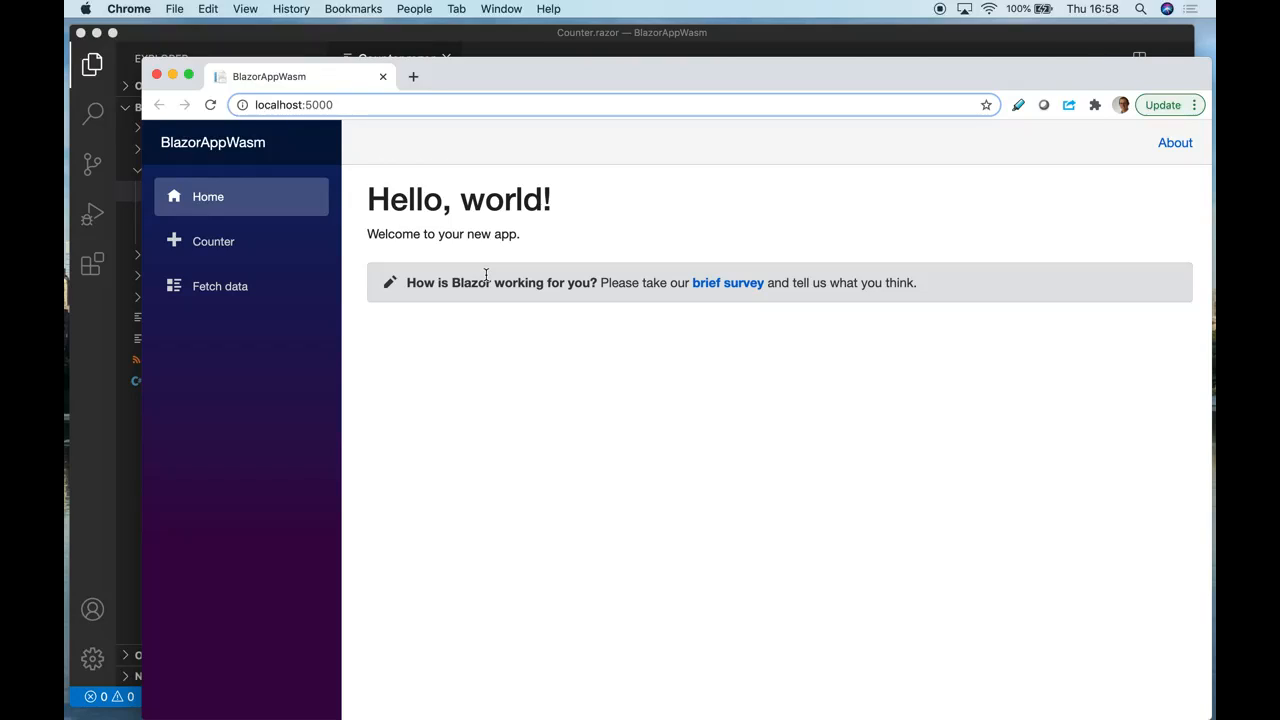
mouse_move(558, 205)
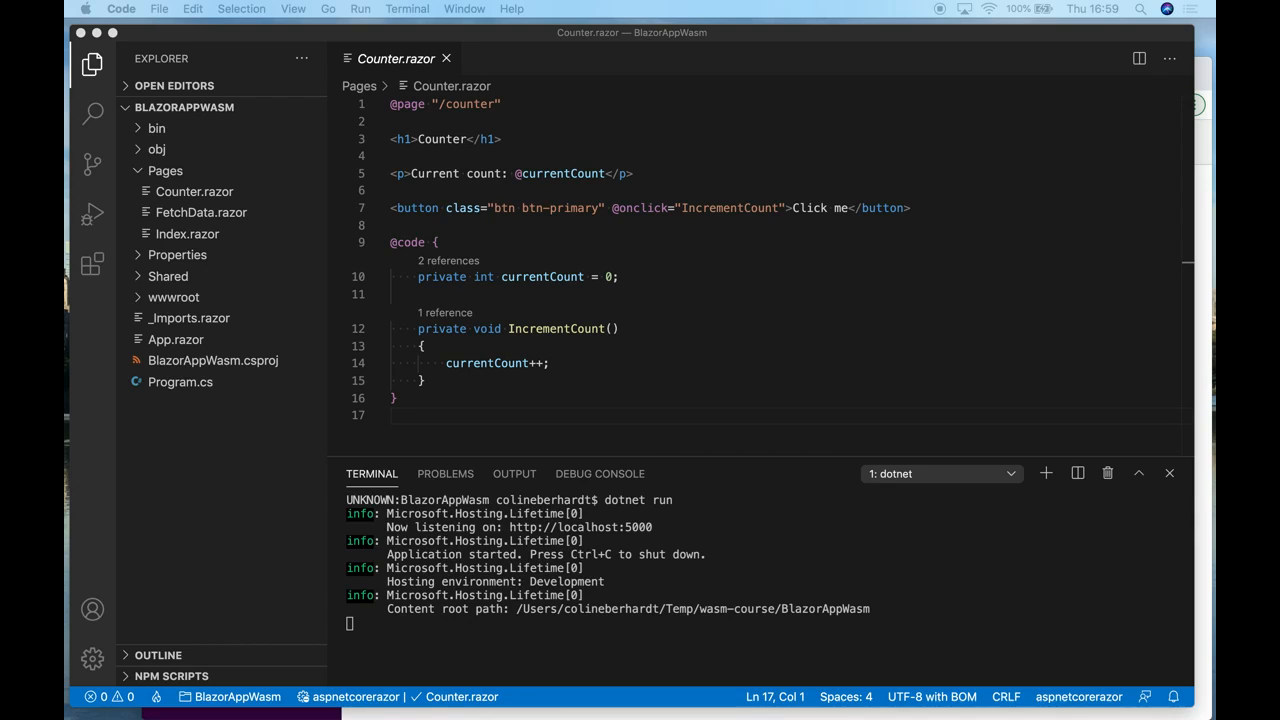
Open _Imports.razor and expand wwwroot to reach index.html with its render script
left_click(189, 318)
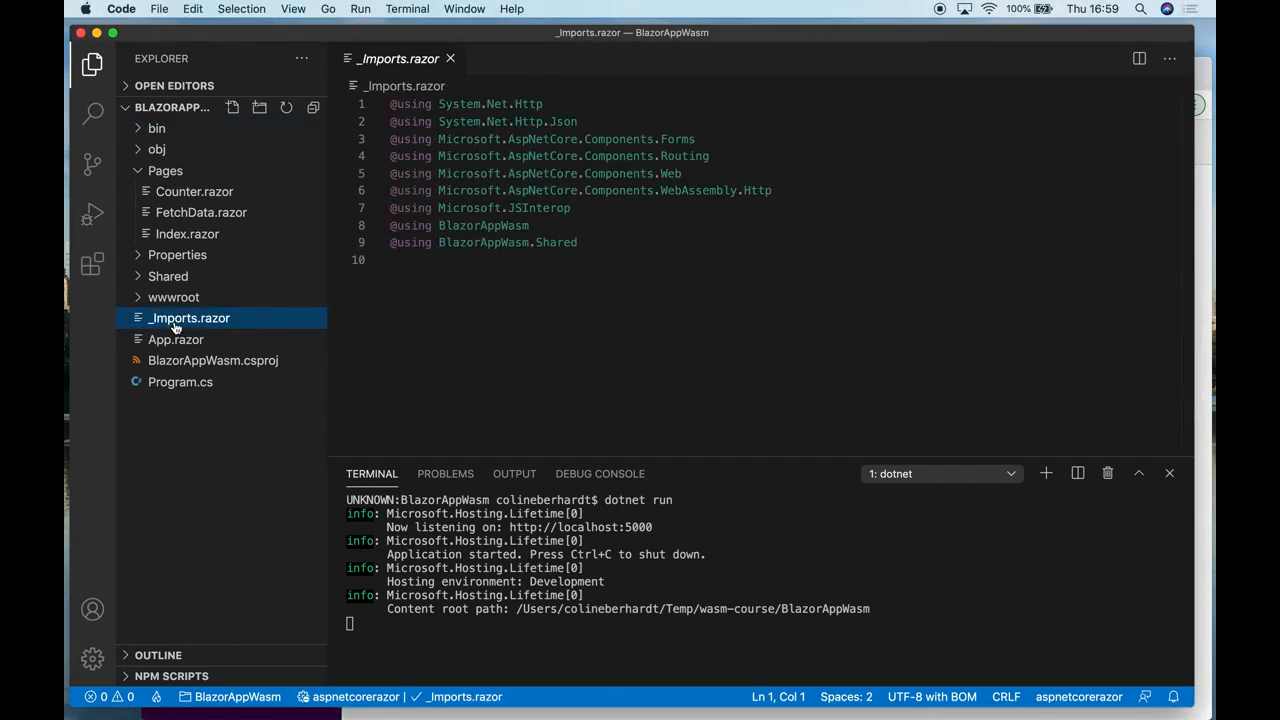
left_click(173, 297)
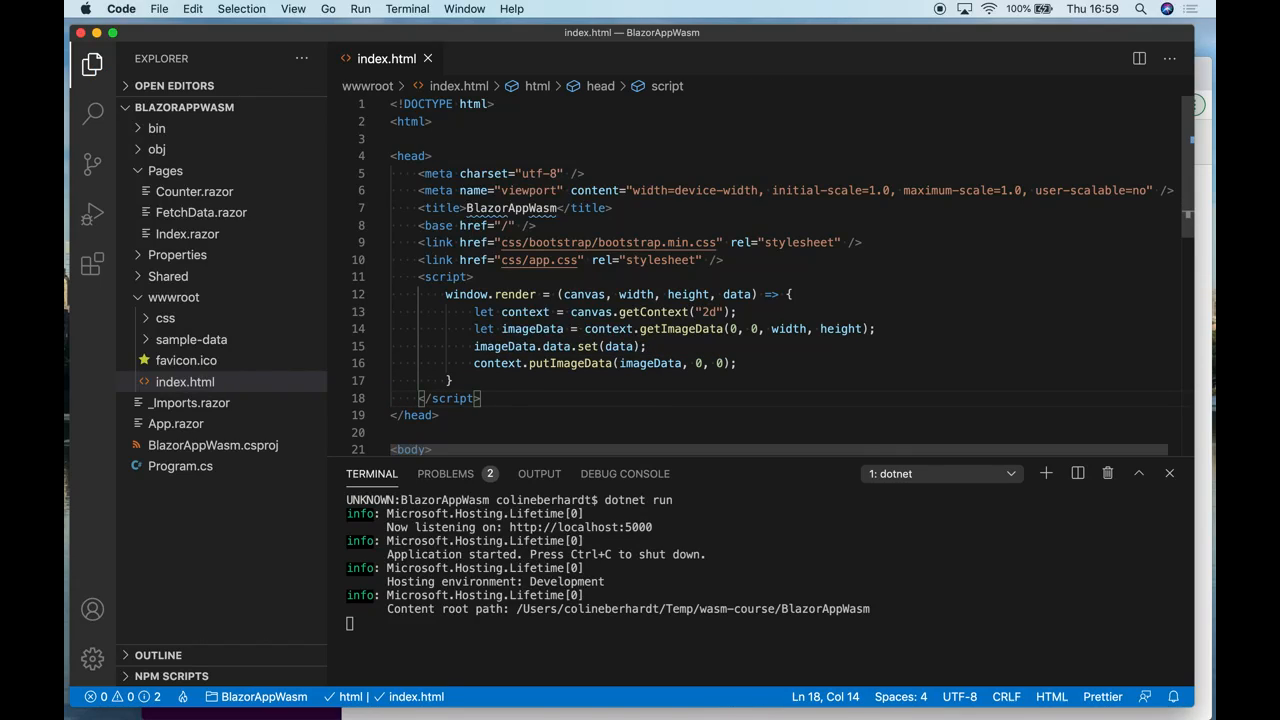
mouse_move(531, 328)
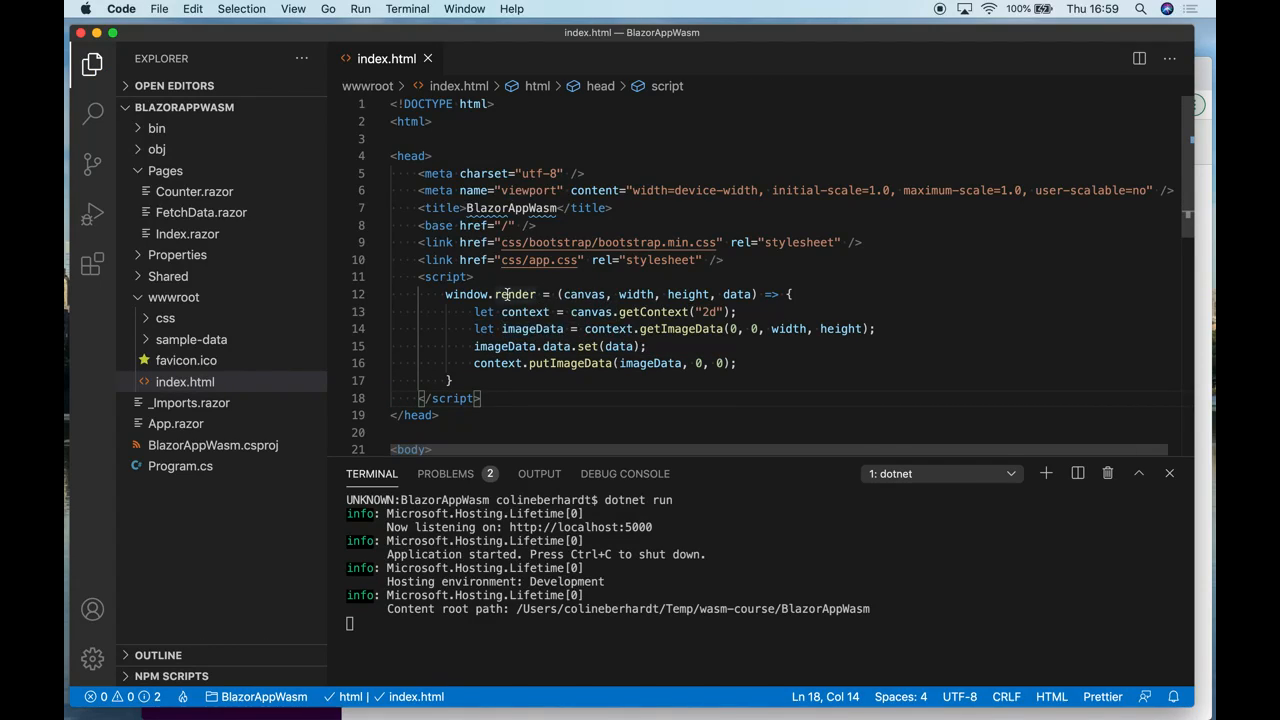
mouse_move(618, 383)
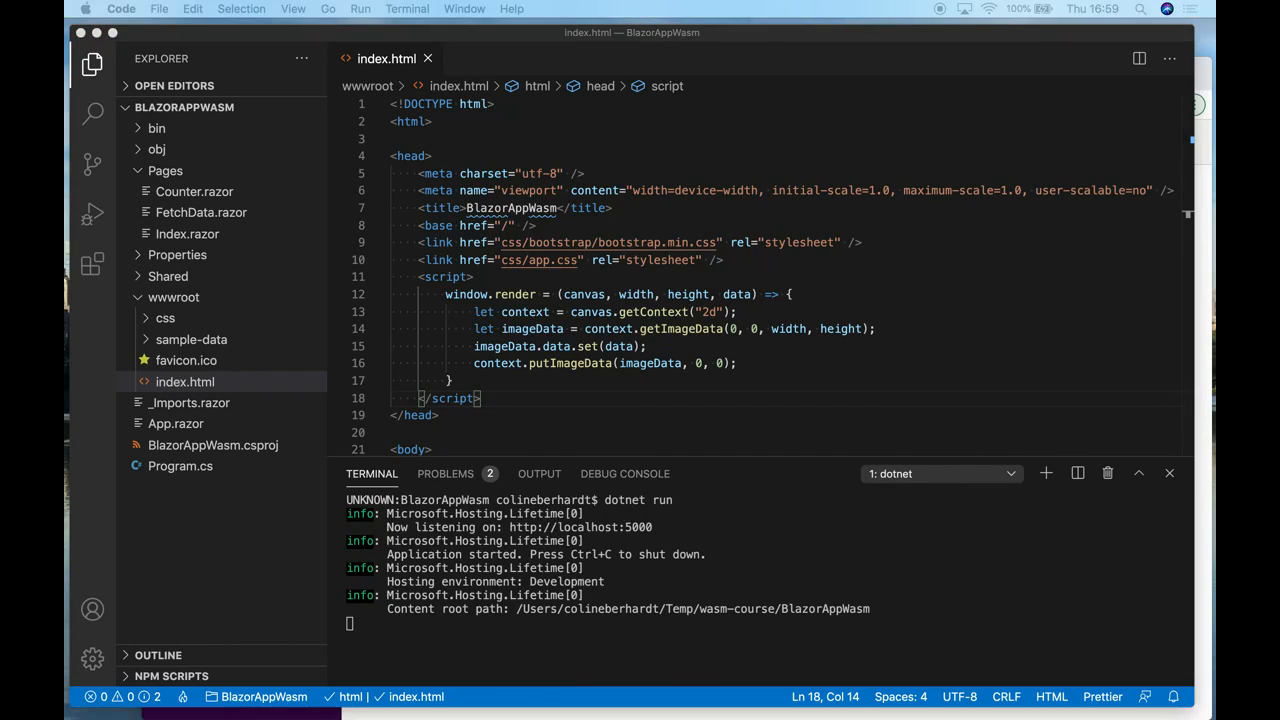
left_click(187, 233)
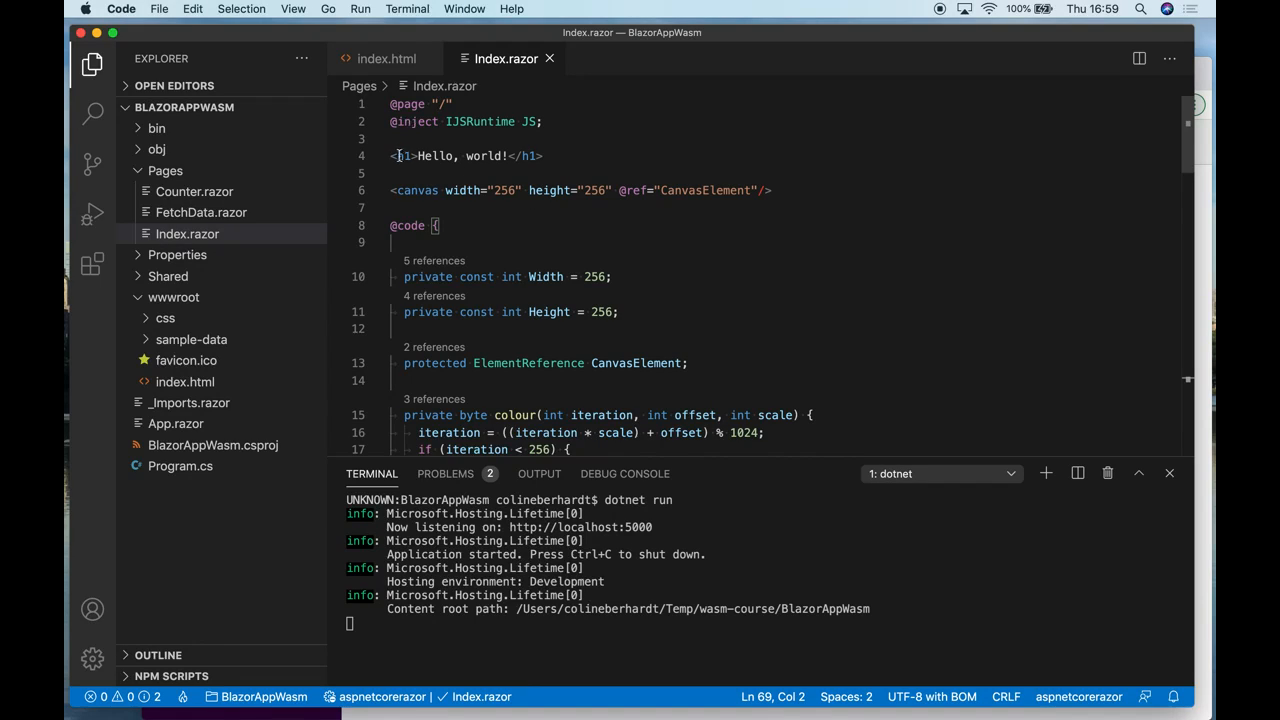
mouse_move(434, 187)
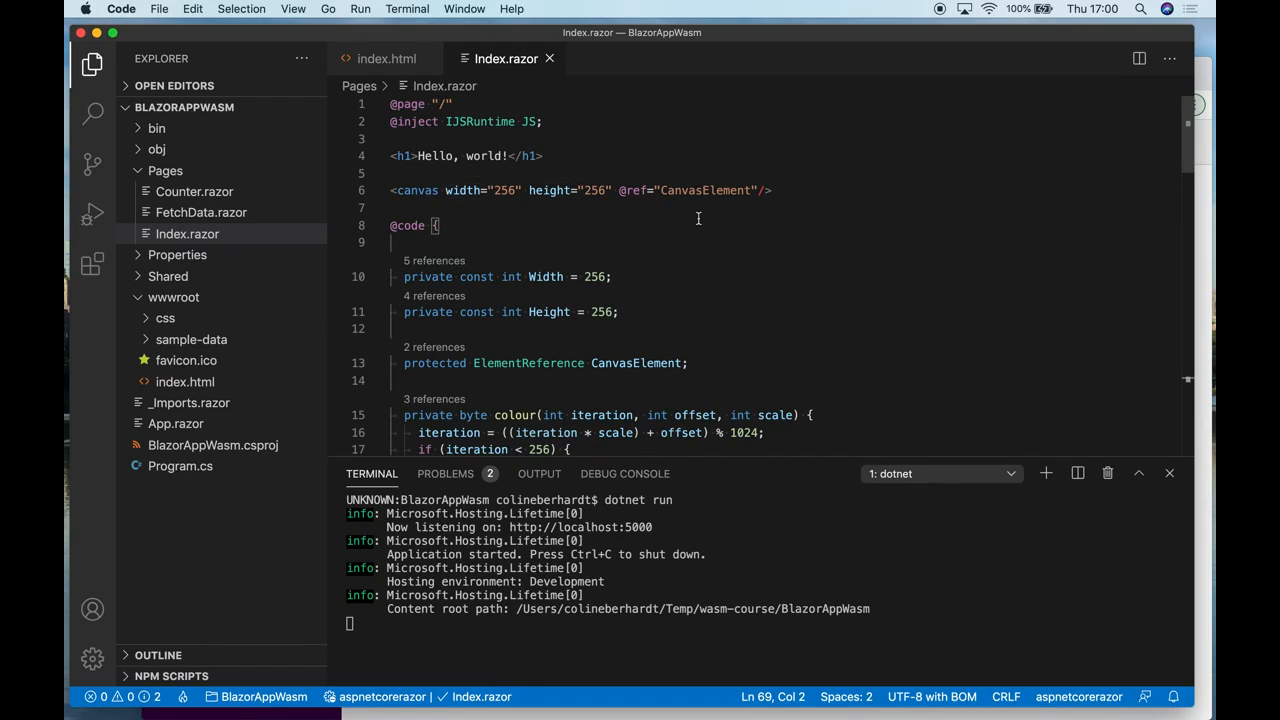
mouse_move(707, 190)
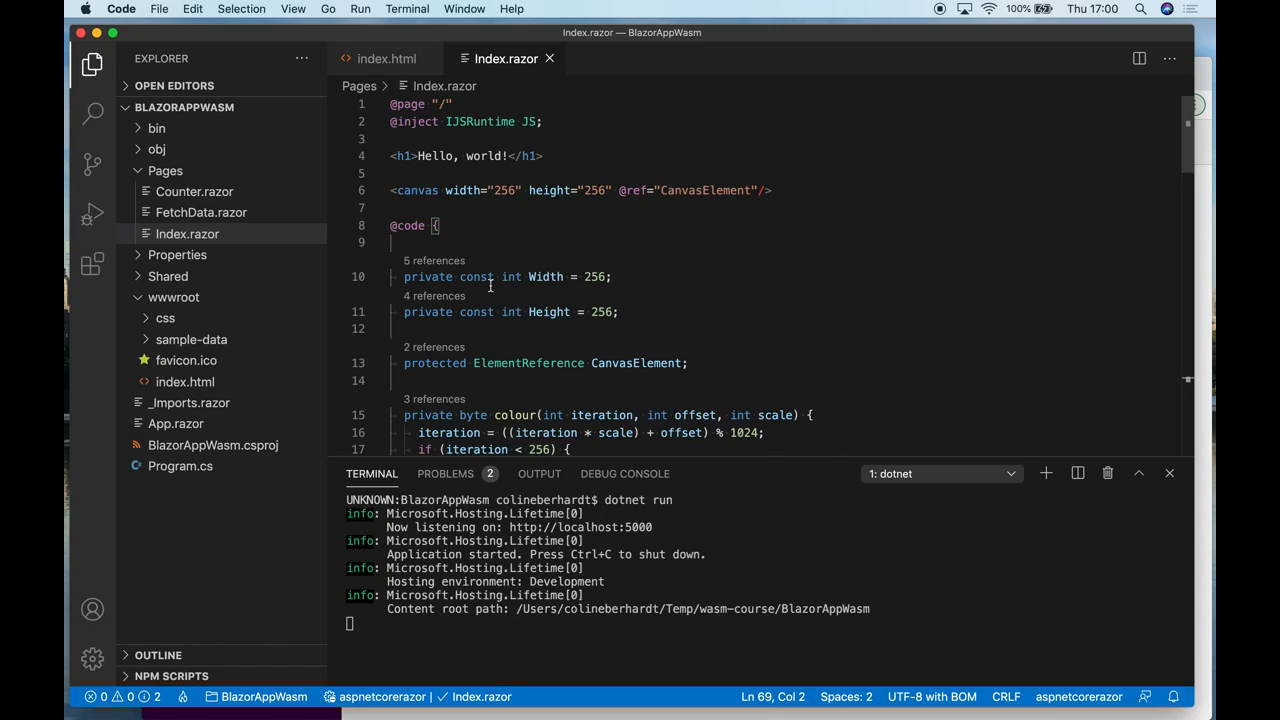
scroll("down", 3)
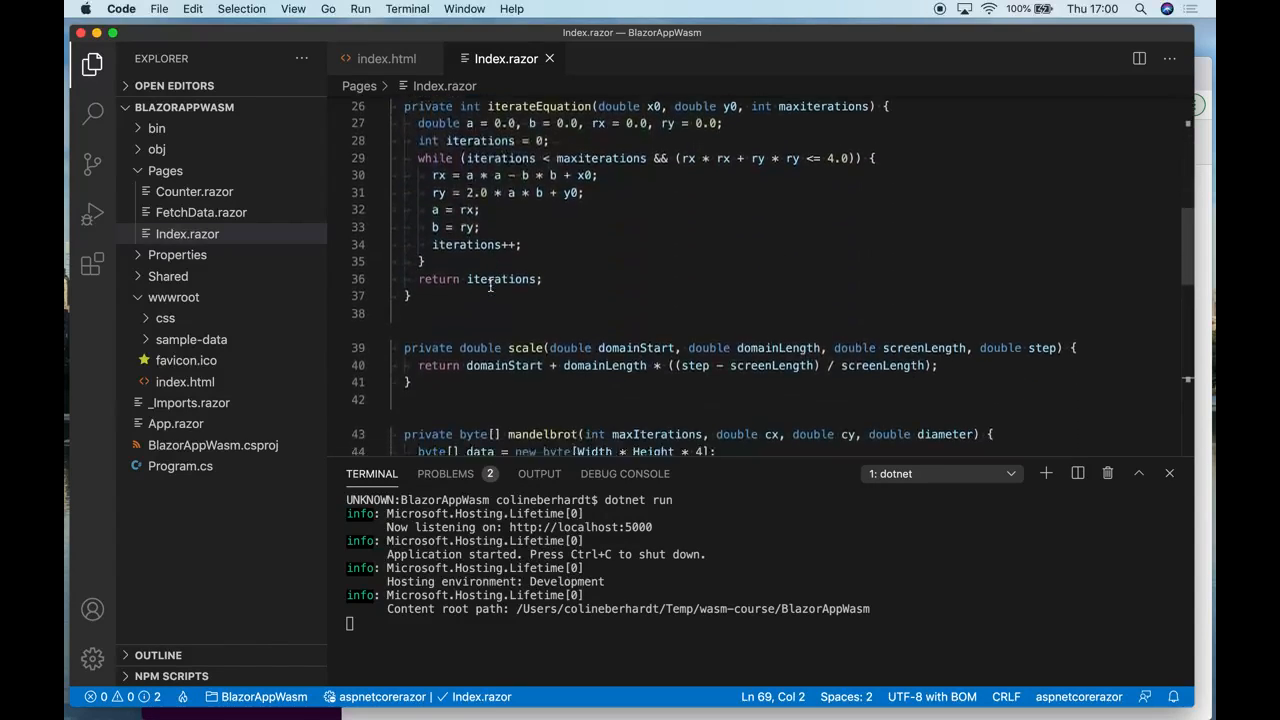
scroll("down", 3)
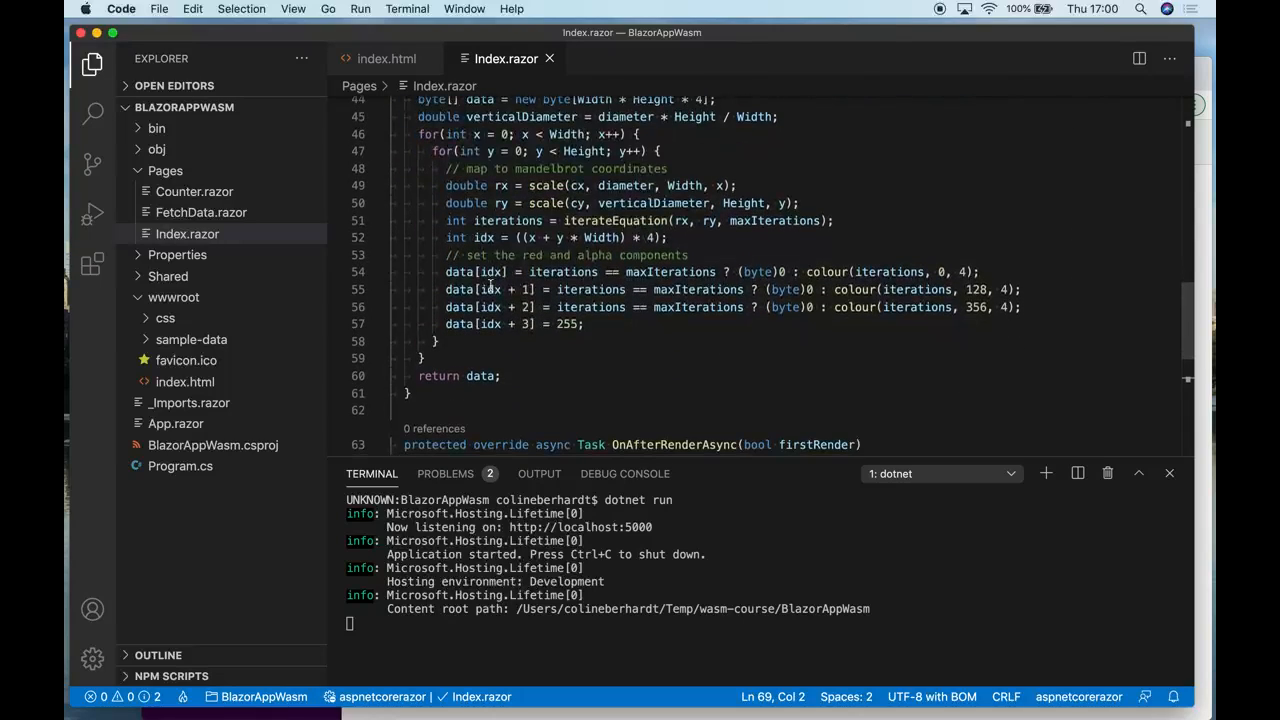
scroll("down", 3)
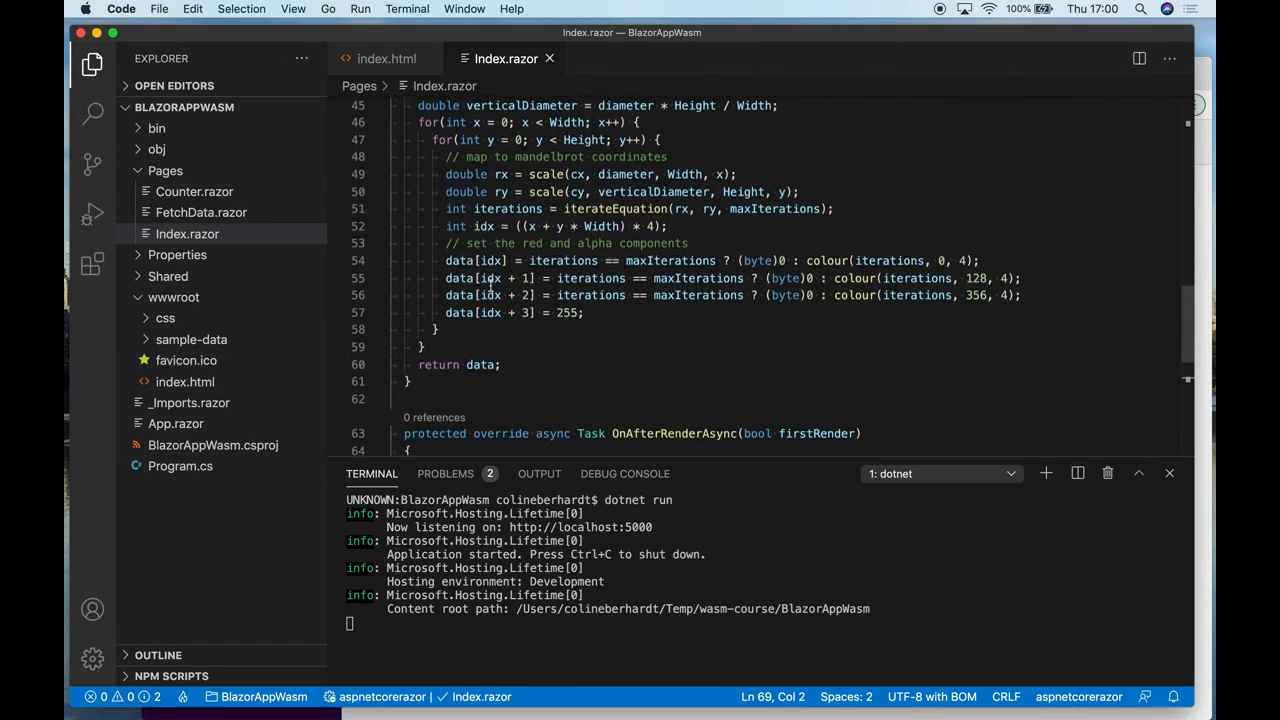
scroll("down", 3)
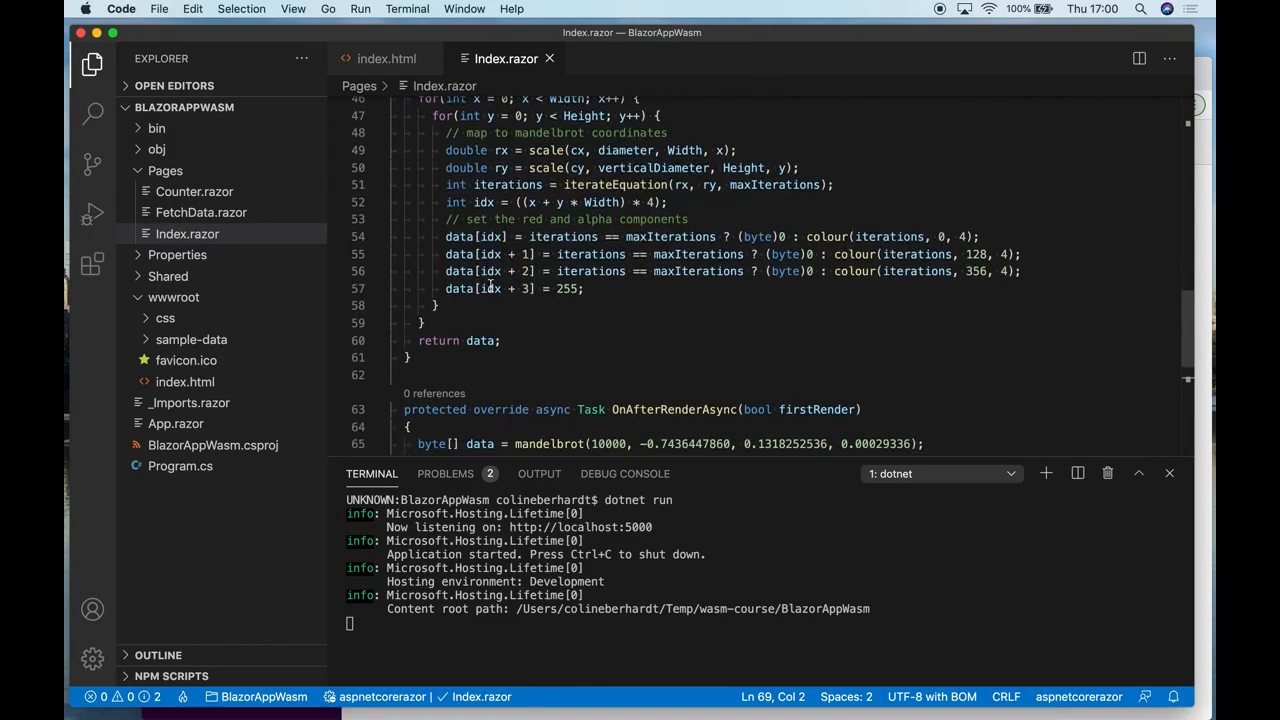
scroll("down", 3)
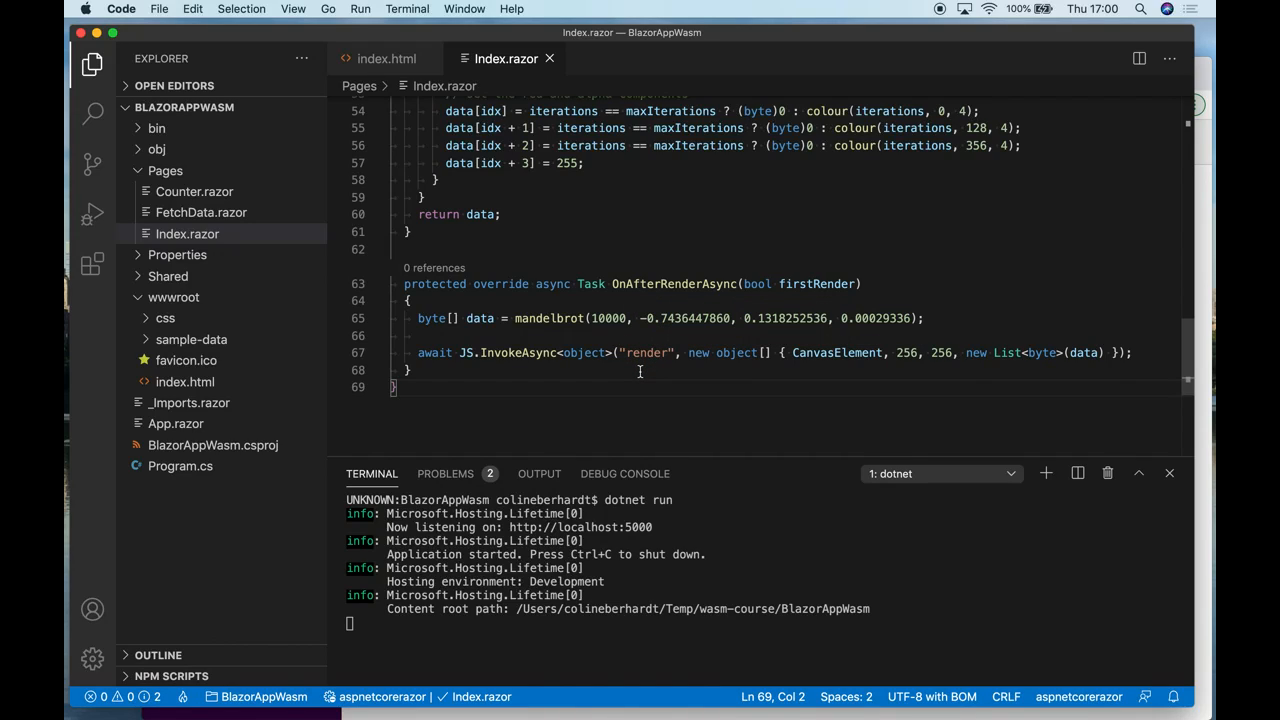
mouse_move(837, 352)
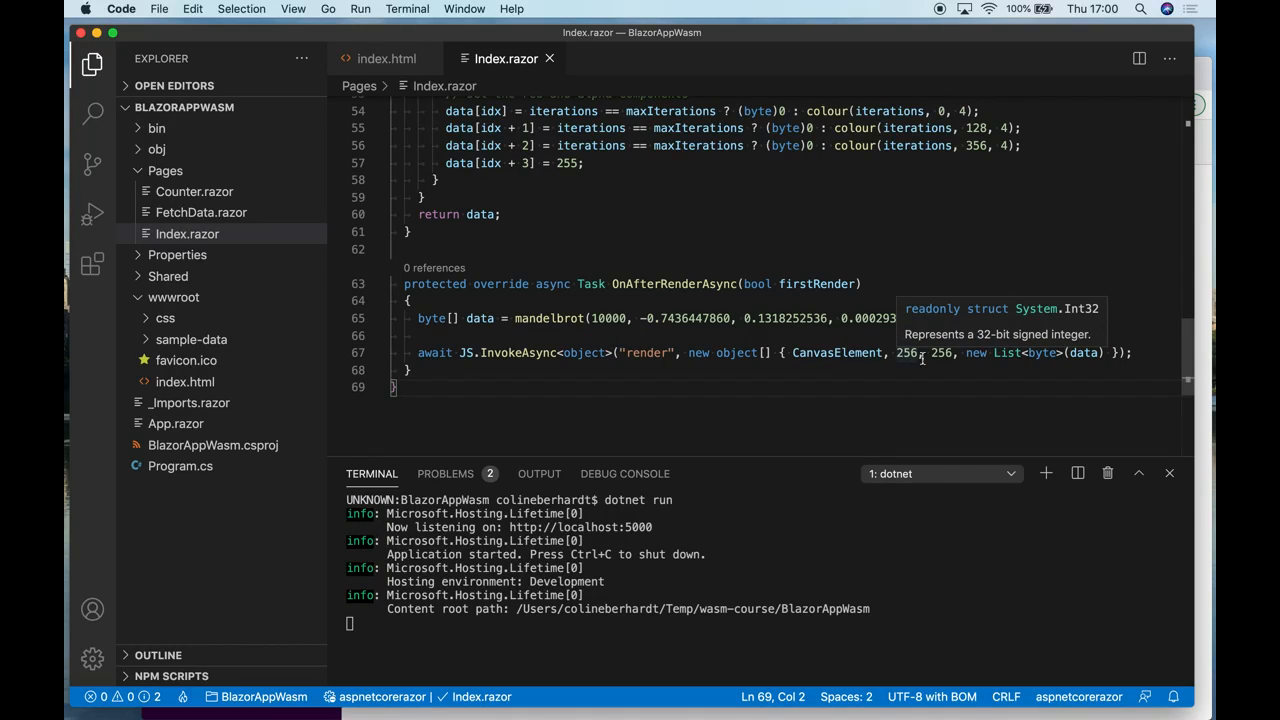
mouse_move(784, 527)
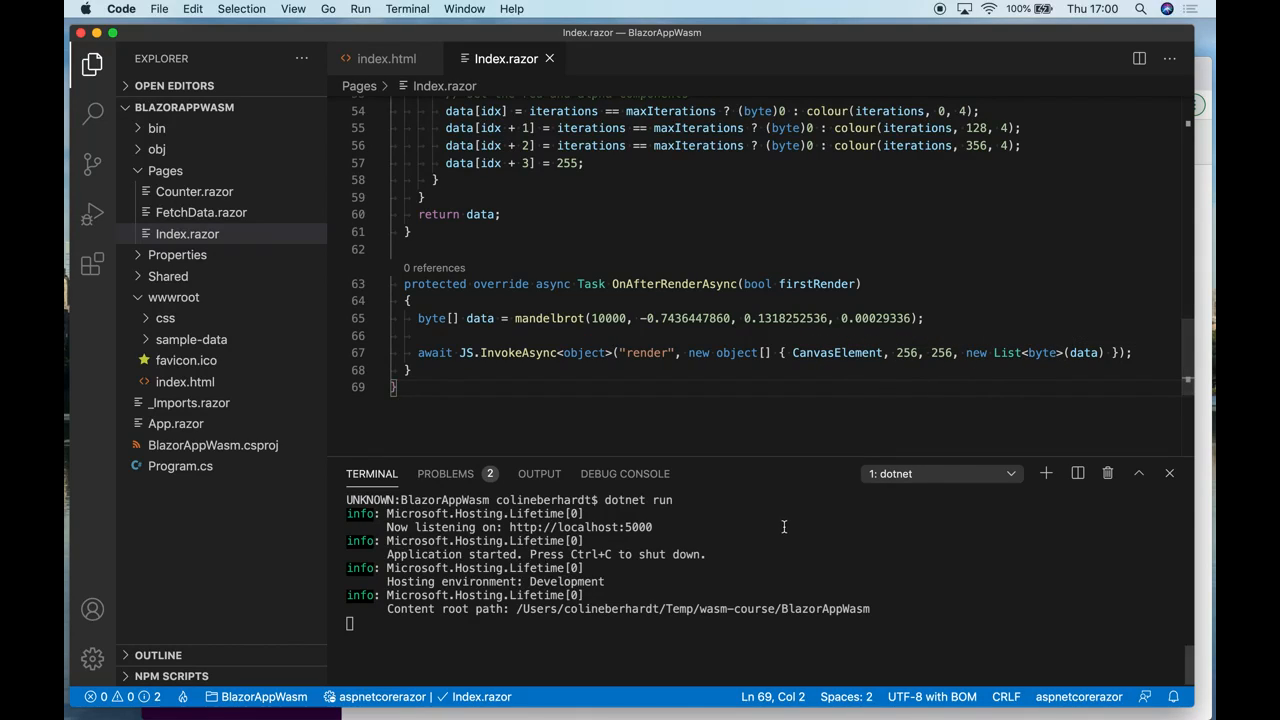
Switch to Chrome and reload localhost:5000 to load the updated app
key("ctrl+c")
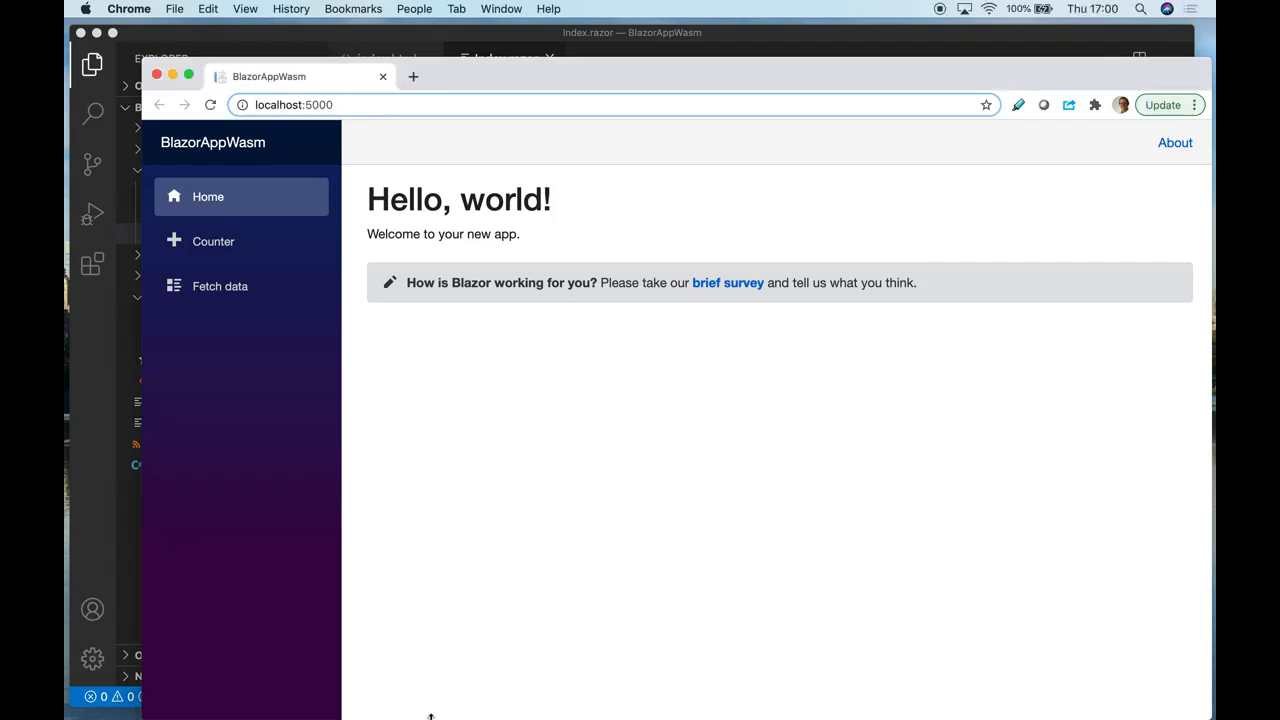
left_click(210, 104)
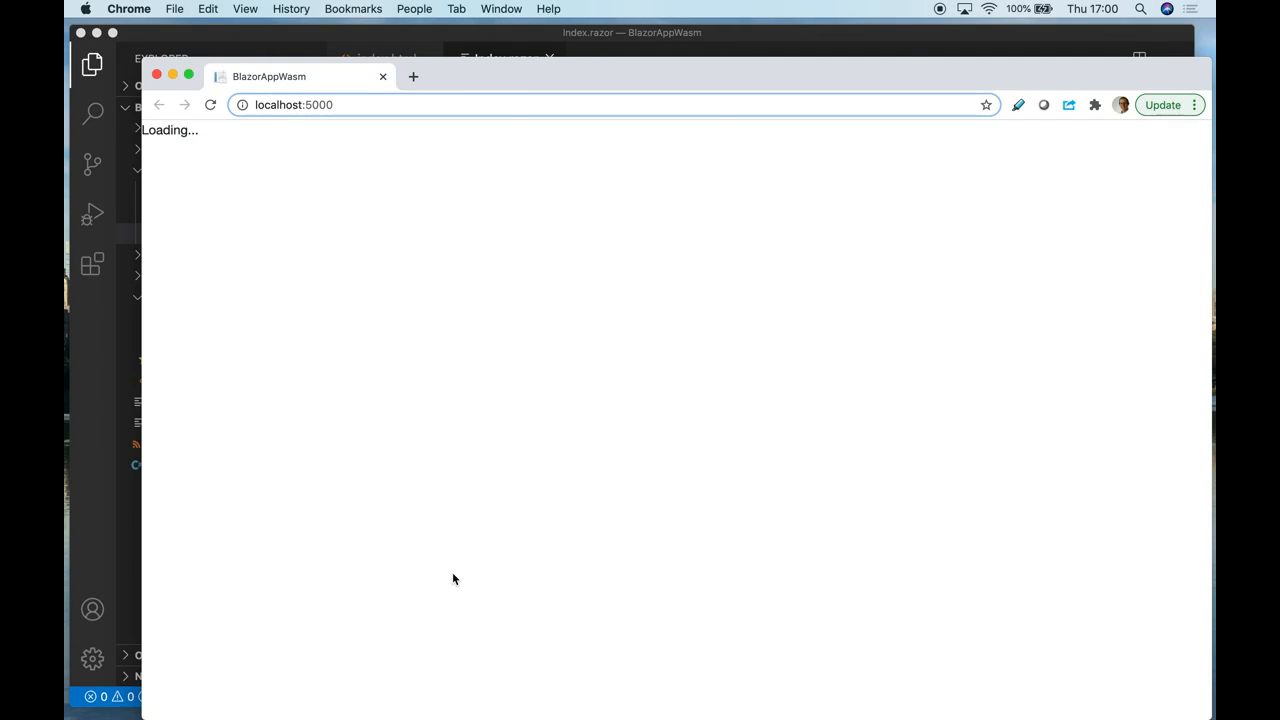